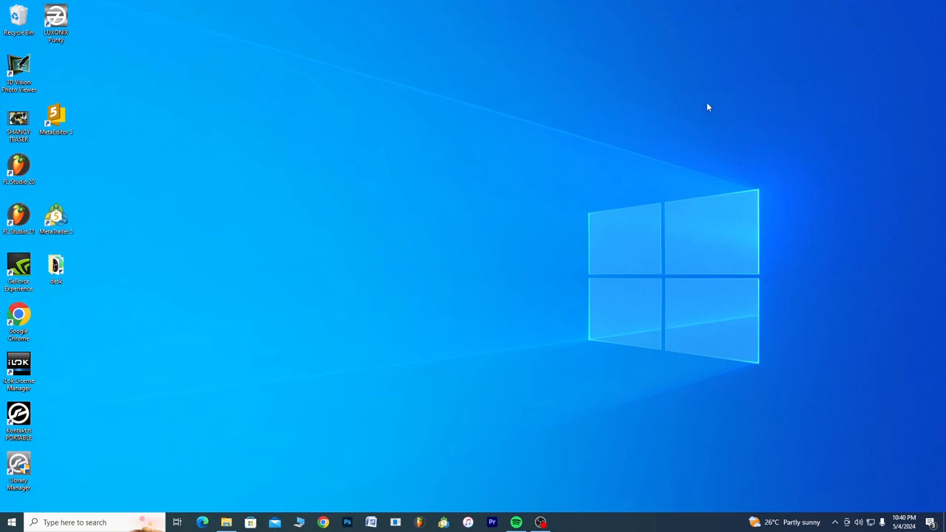
mouse_move(137, 501)
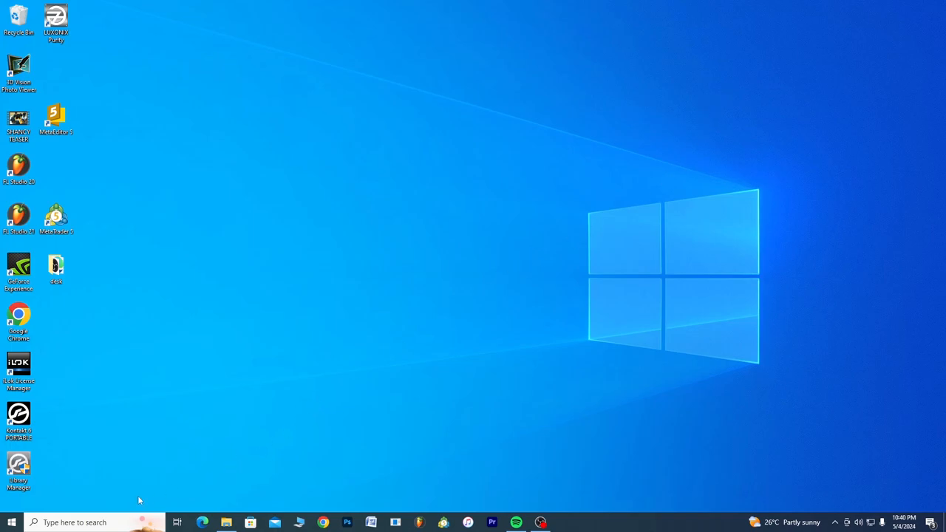
mouse_move(188, 482)
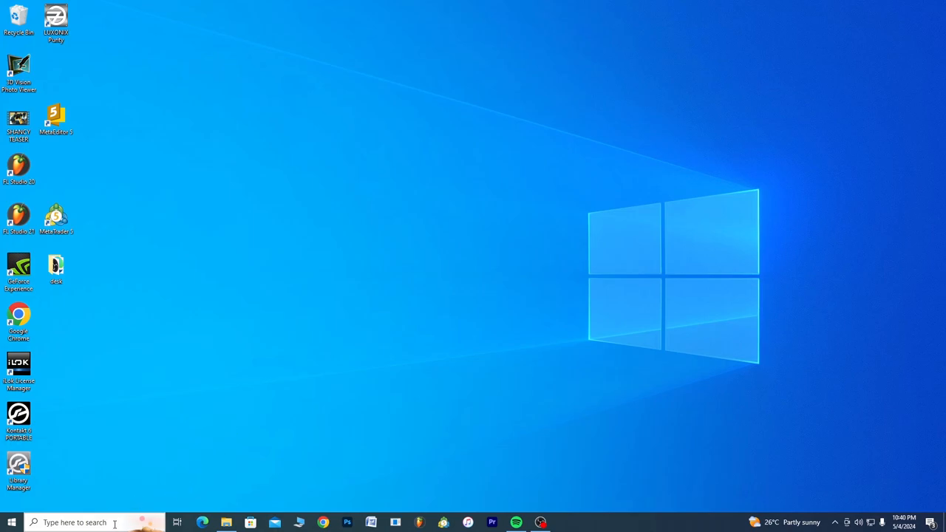
Launch Run from taskbar search and open the Prefetch folder with the 'prefetch' command
left_click(86, 523)
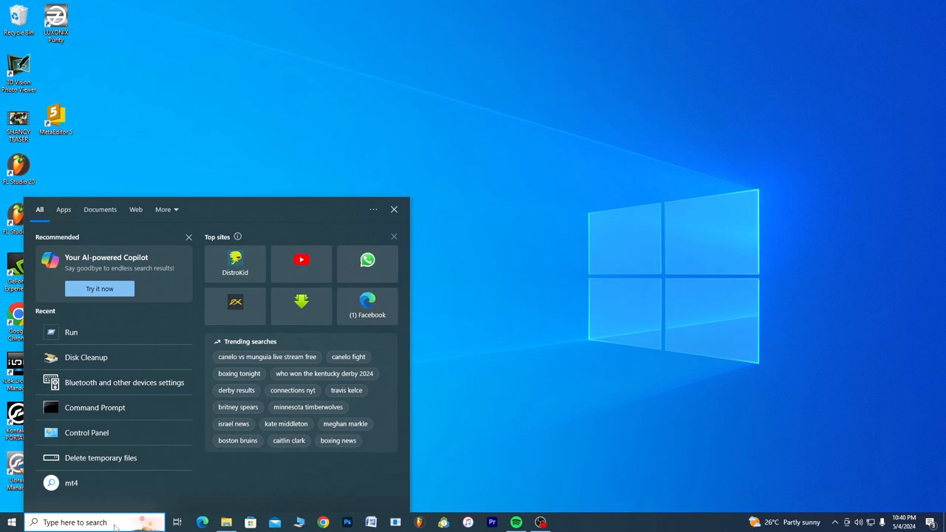
type("run")
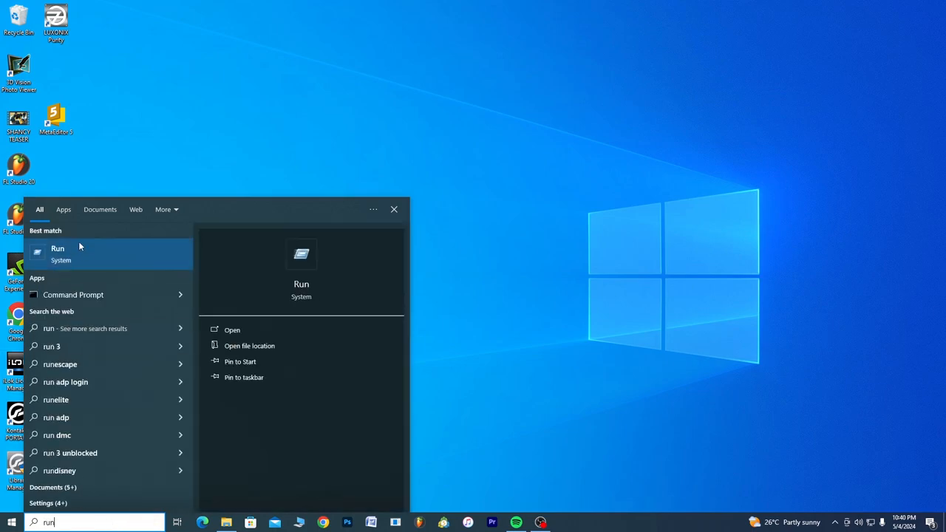
left_click(57, 248)
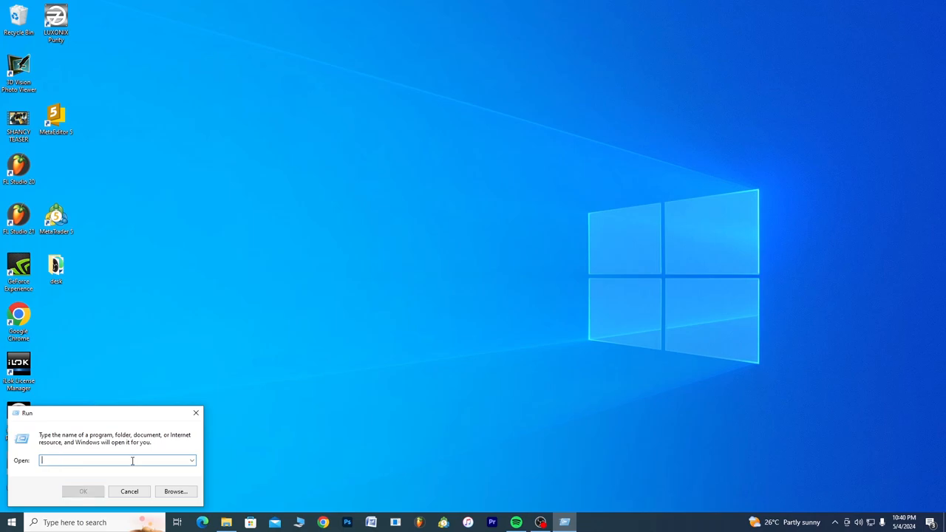
type("prefetch")
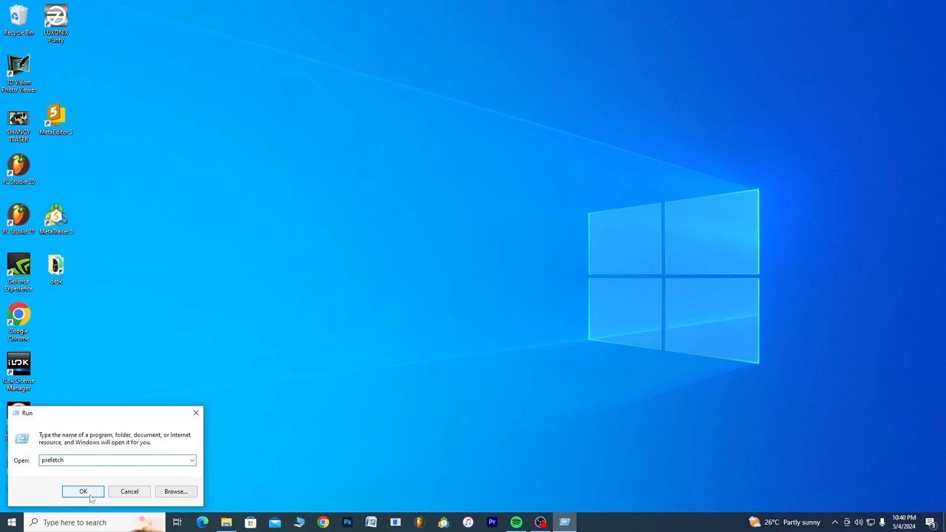
left_click(83, 490)
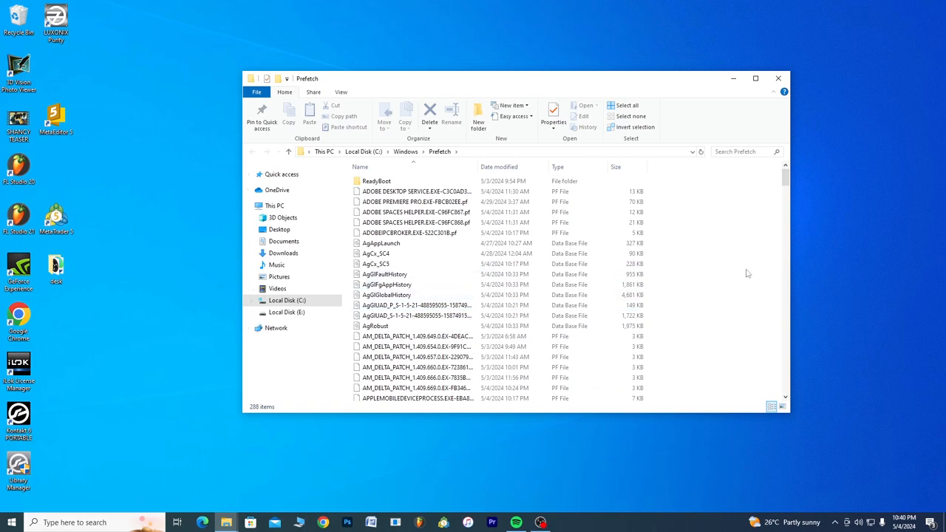
Select and delete all Prefetch files, skipping the in-use file, and close the window
scroll("down", 3)
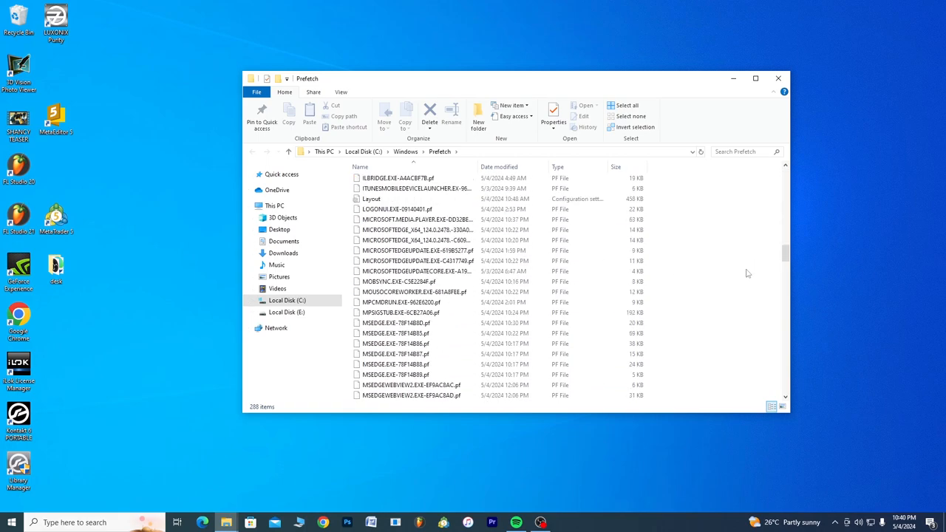
scroll("down", 3)
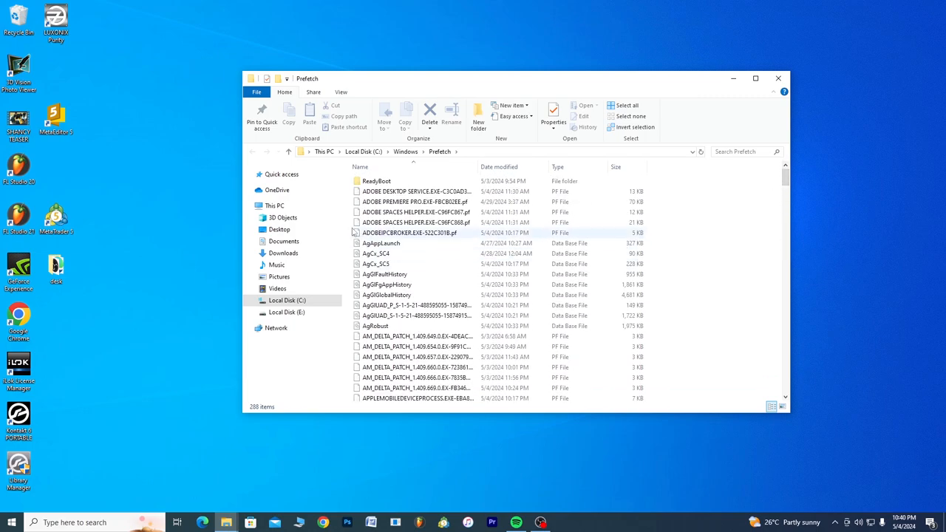
left_click(411, 232)
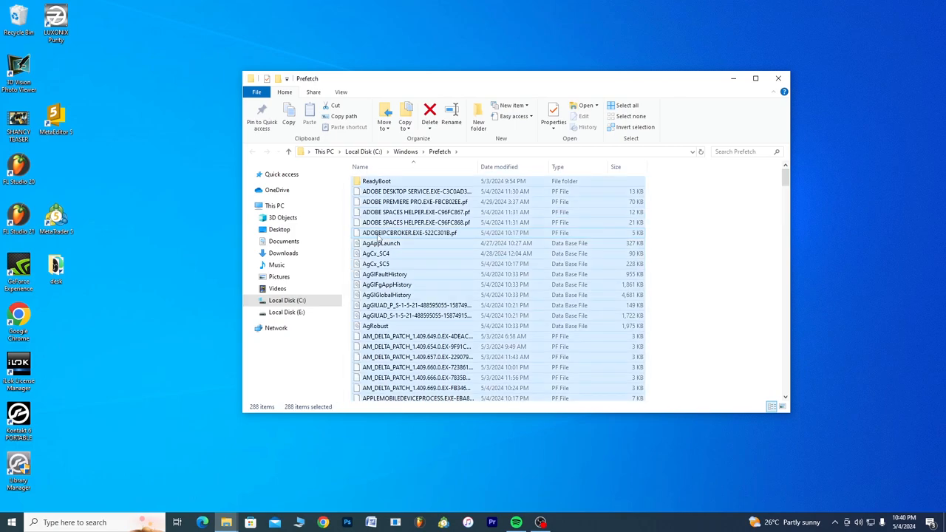
left_click(429, 111)
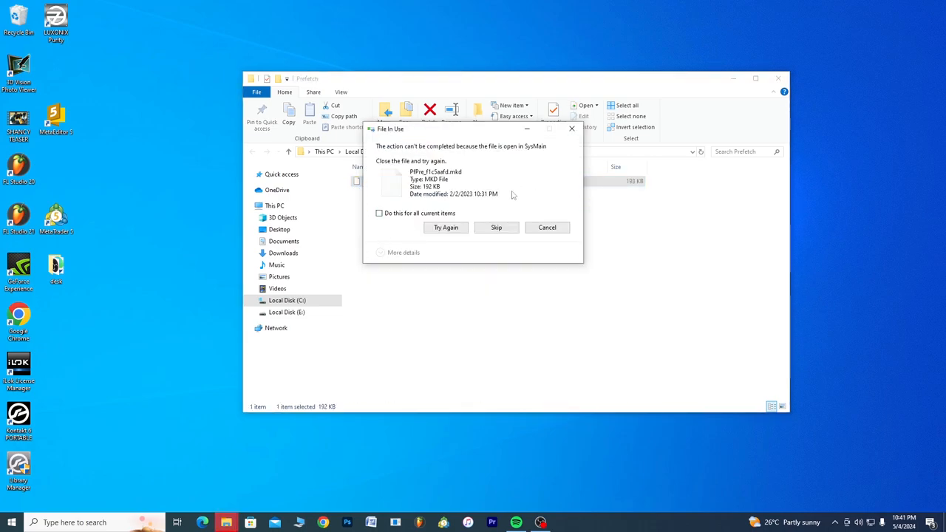
mouse_move(479, 216)
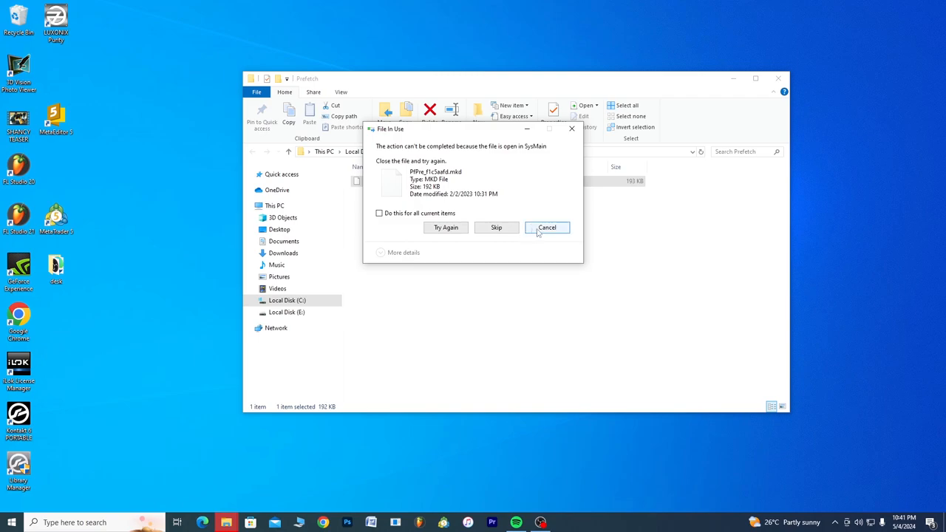
left_click(547, 227)
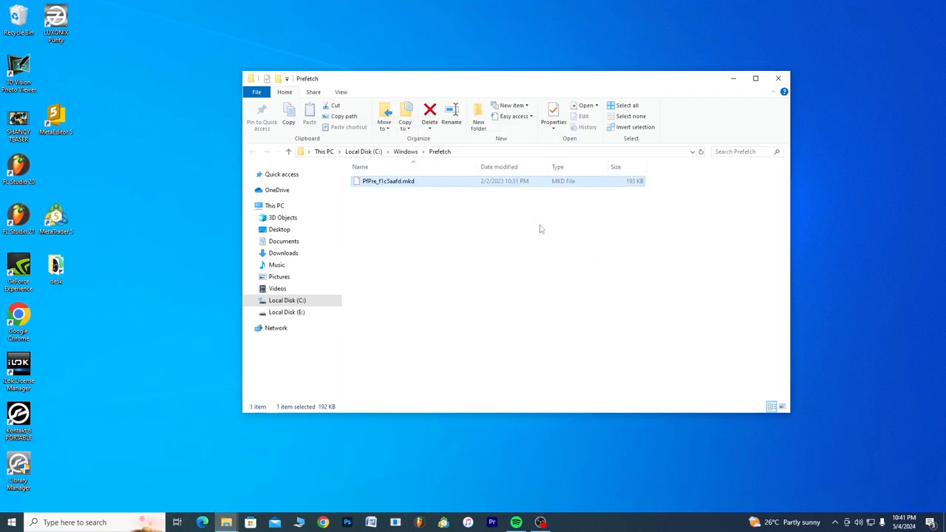
left_click(778, 77)
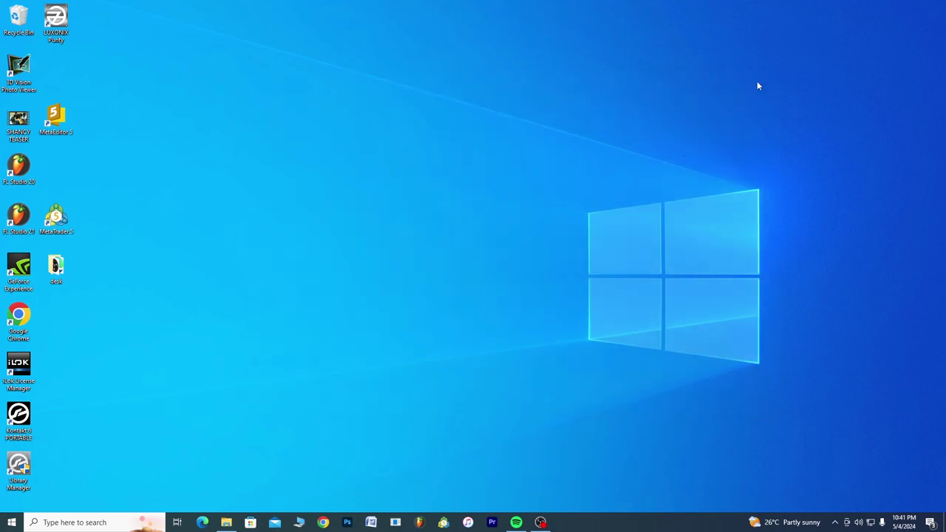
Launch Run again and open the Windows Temp folder with the 'temp' command
left_click(88, 521)
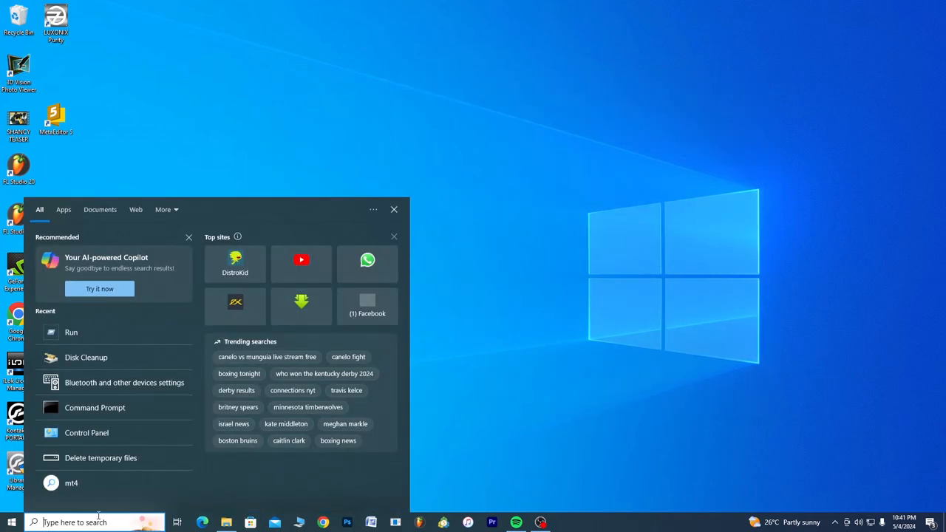
mouse_move(107, 332)
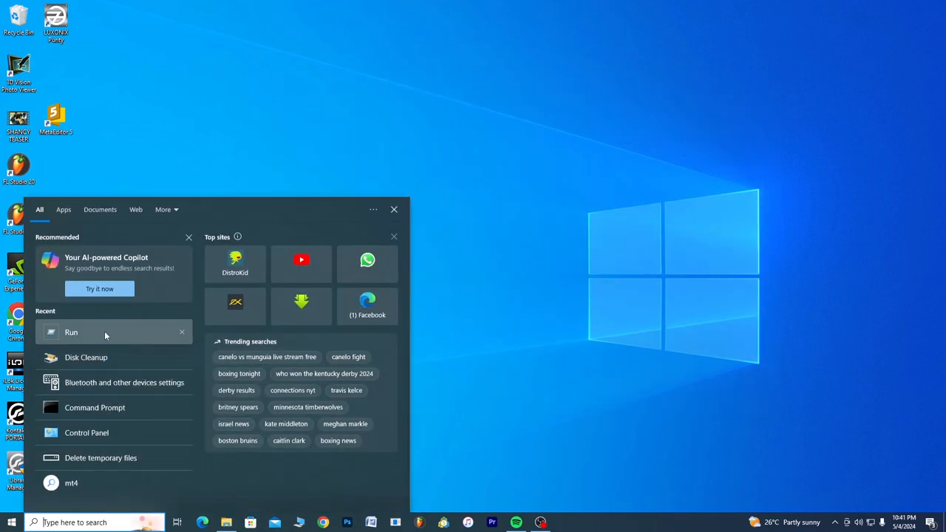
left_click(71, 333)
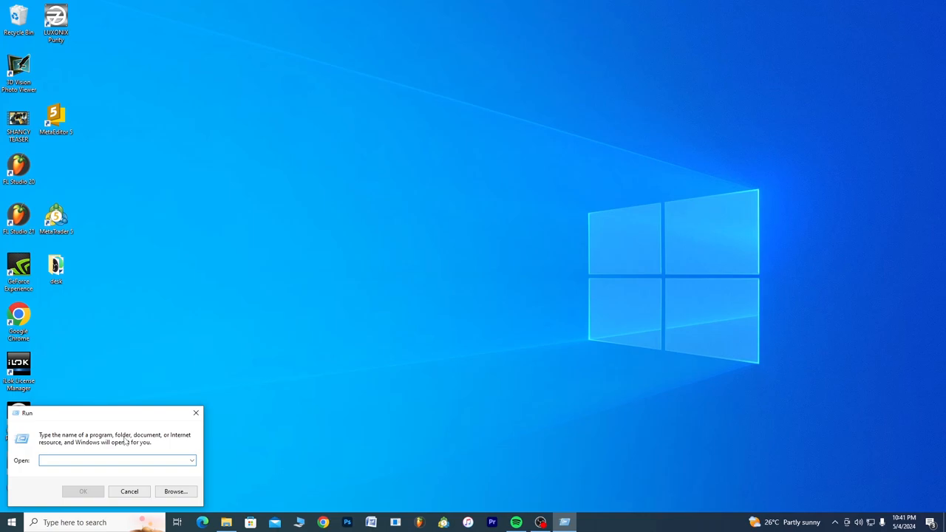
type("te")
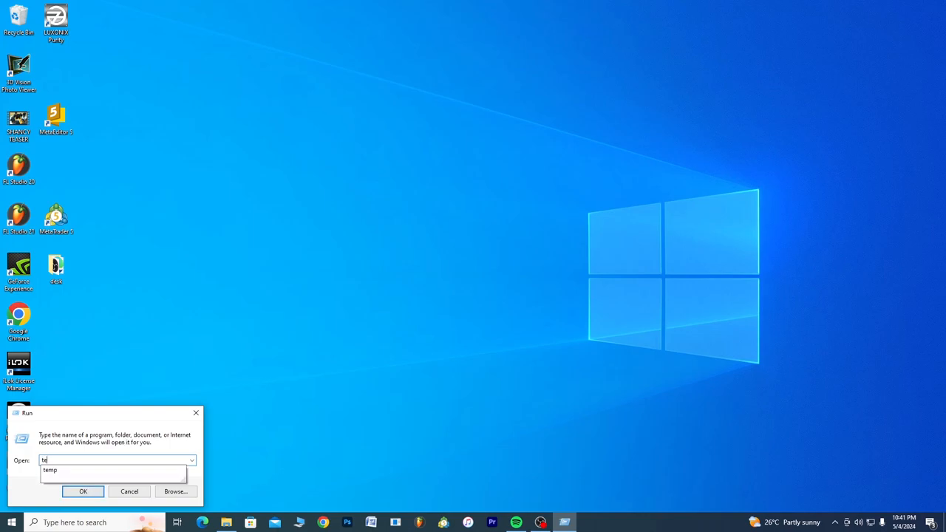
type("emp")
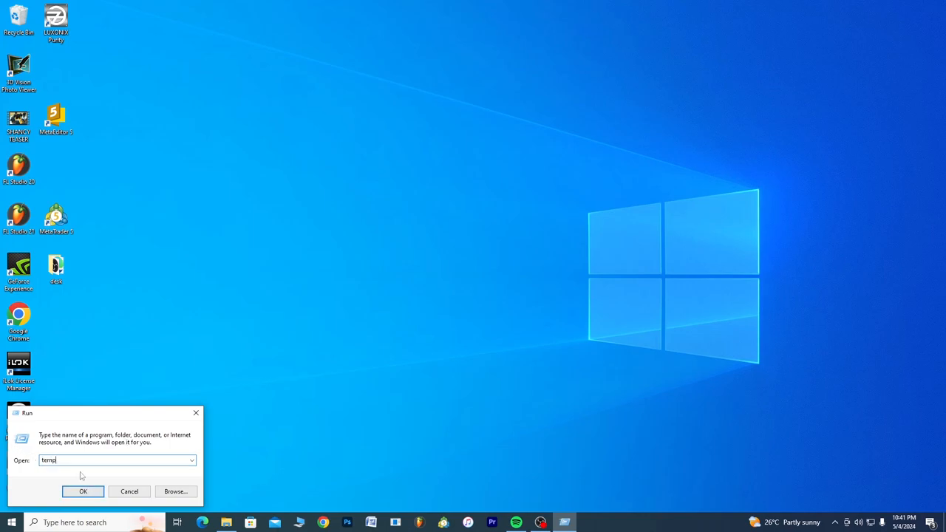
left_click(86, 491)
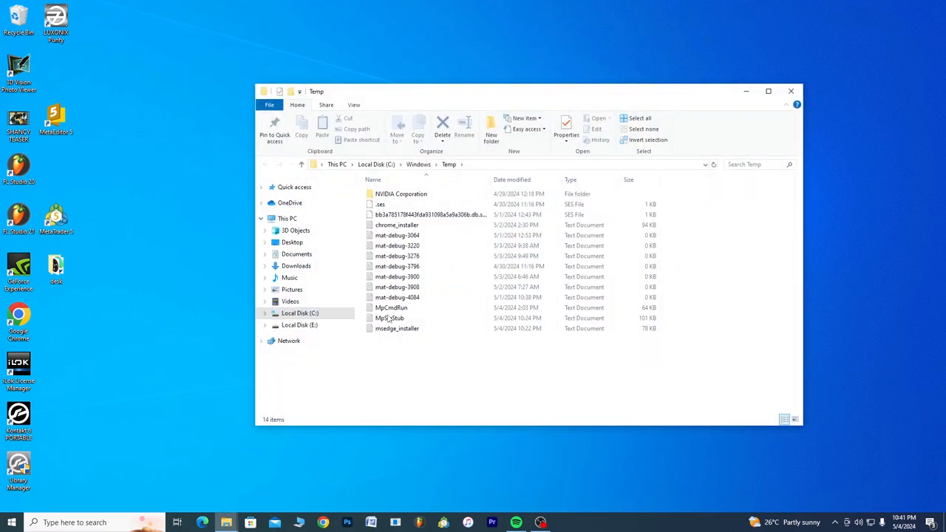
mouse_move(390, 318)
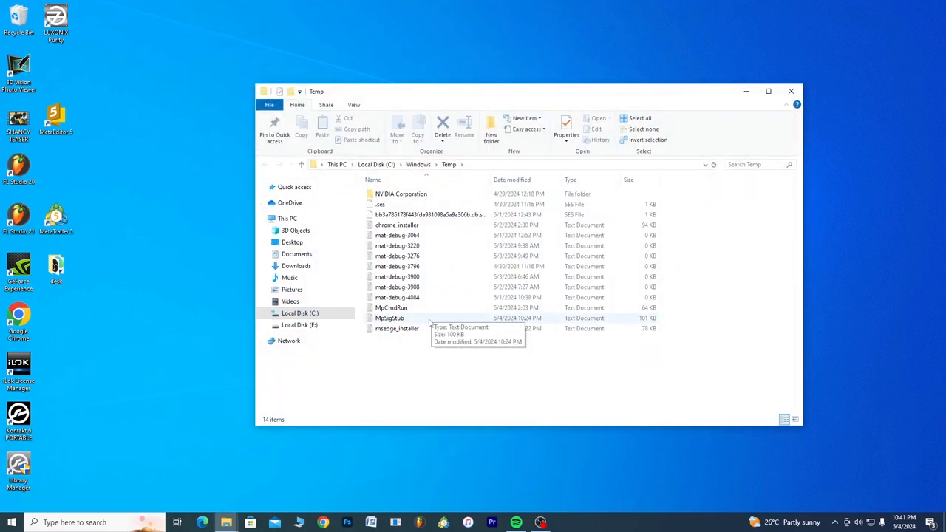
mouse_move(396, 287)
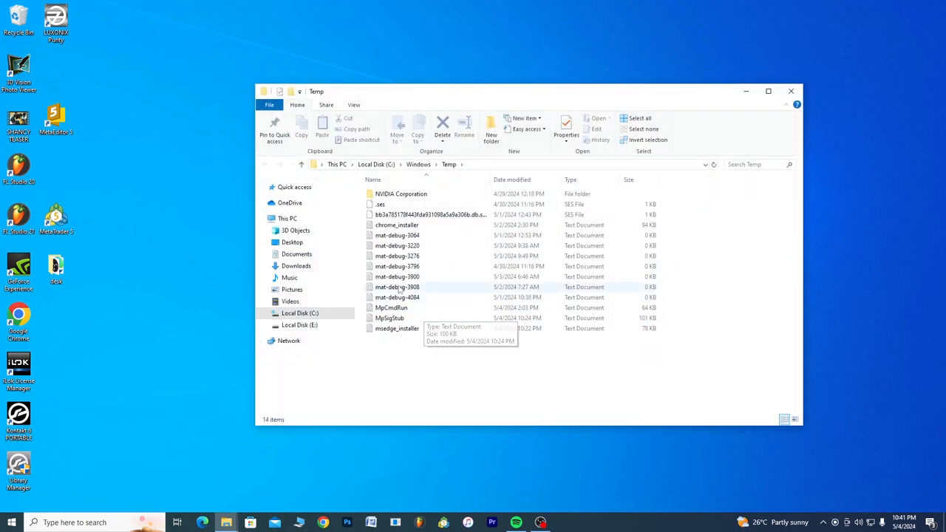
mouse_move(420, 277)
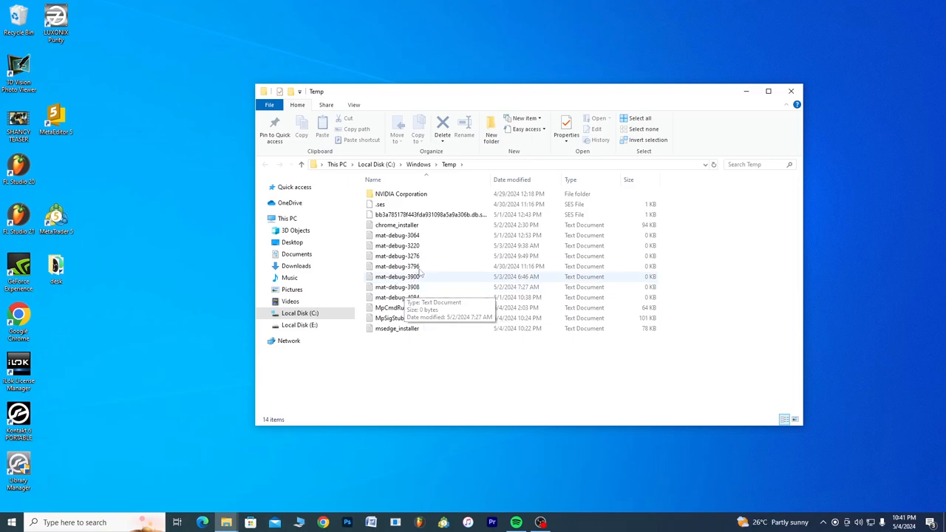
Select every item in the Windows Temp folder, delete them all, and close the window
left_click(396, 266)
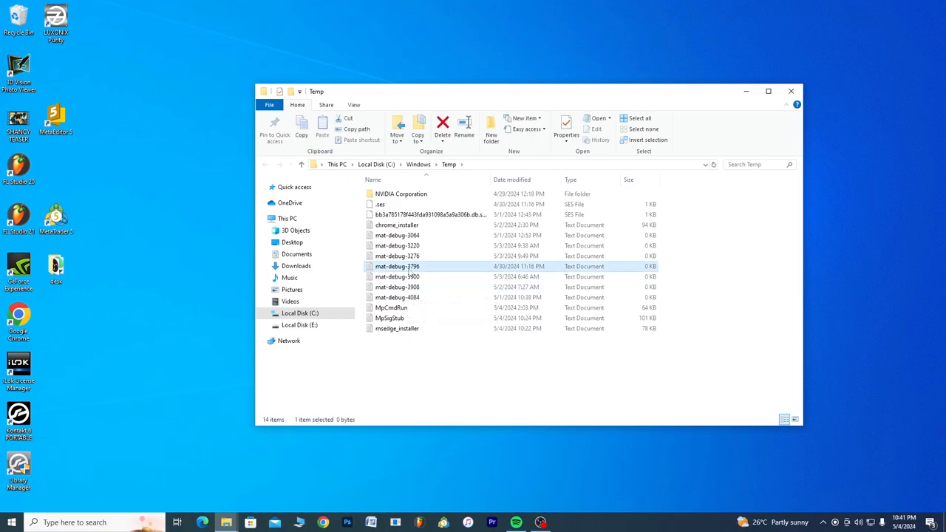
key("ctrl+a")
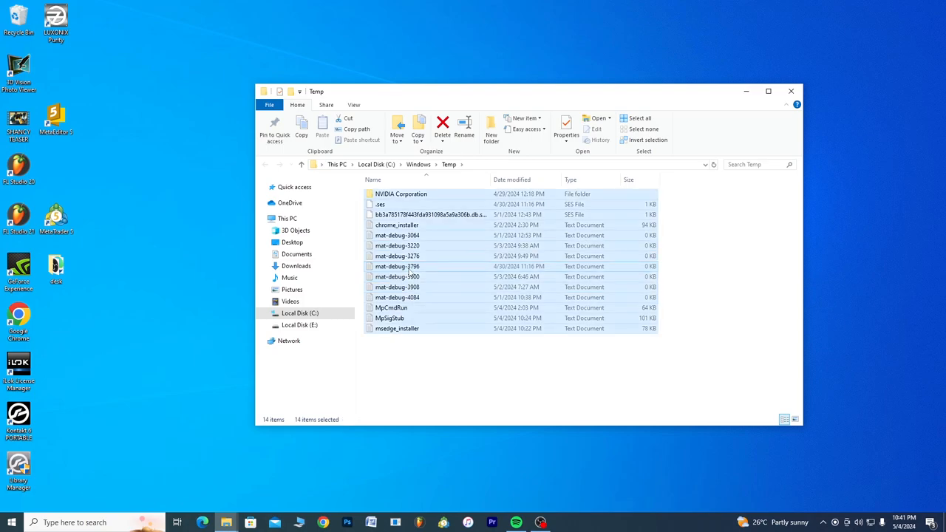
left_click(442, 126)
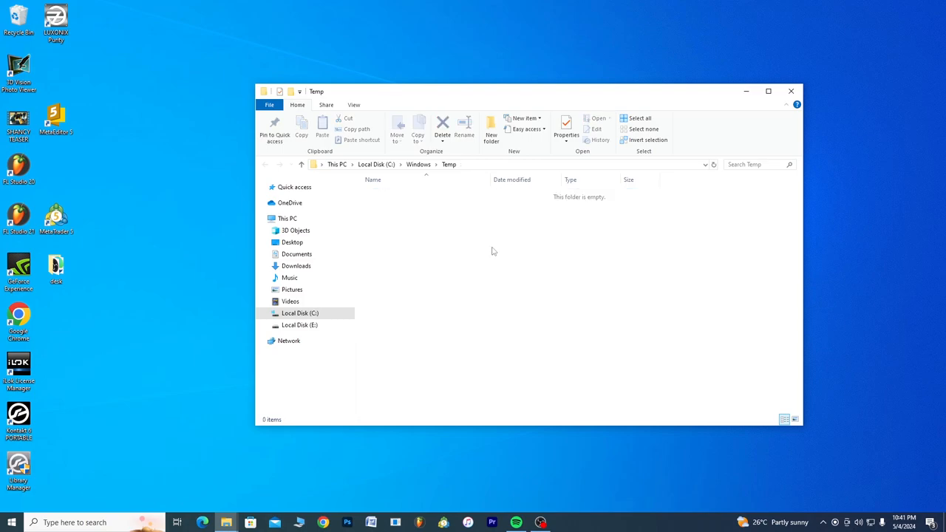
mouse_move(672, 157)
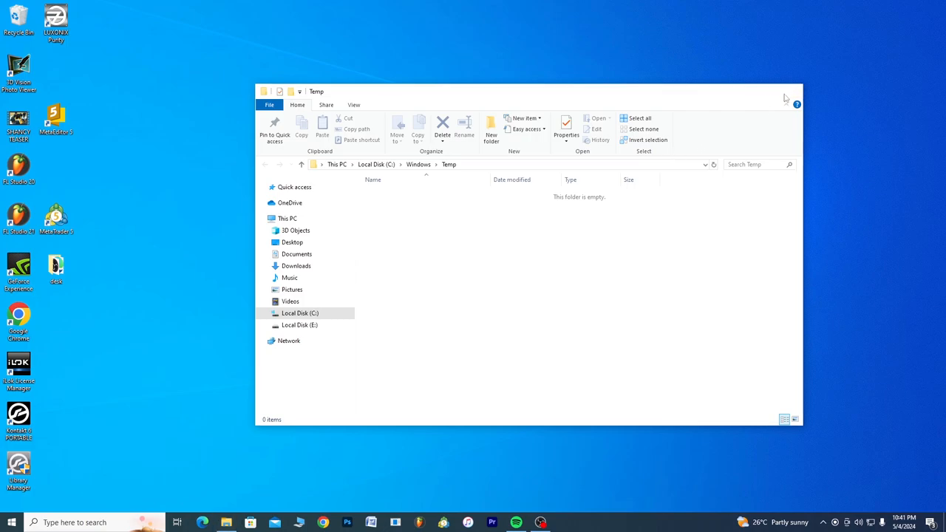
left_click(787, 96)
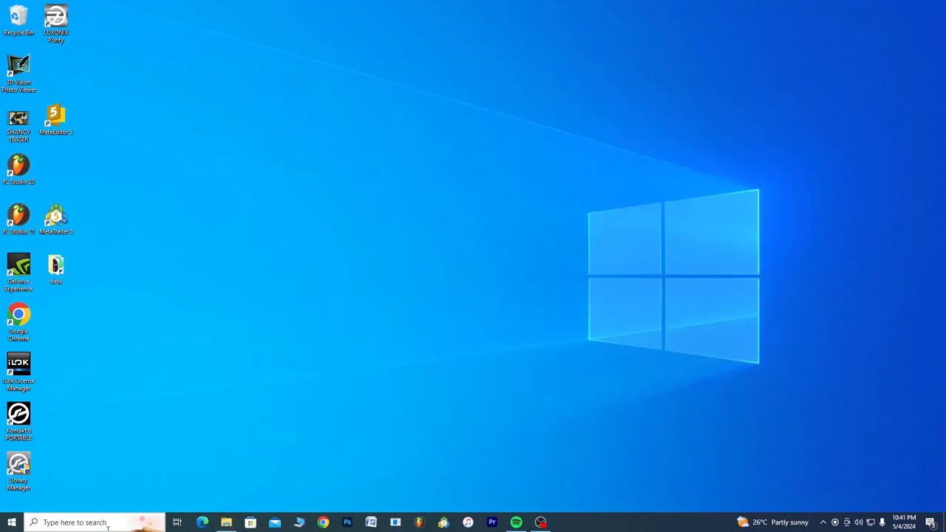
Reopen Run, clear its previous entry and enter '%temp%' in the Open field
left_click(89, 521)
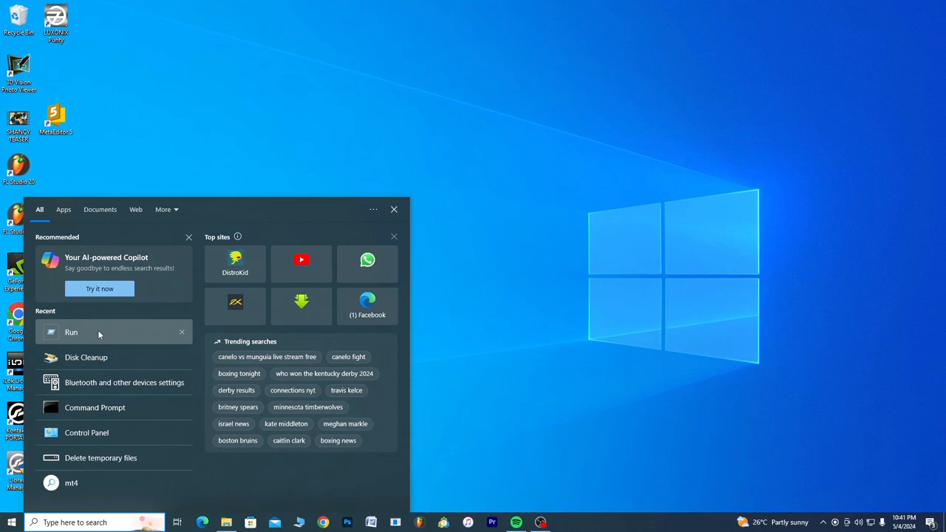
left_click(71, 333)
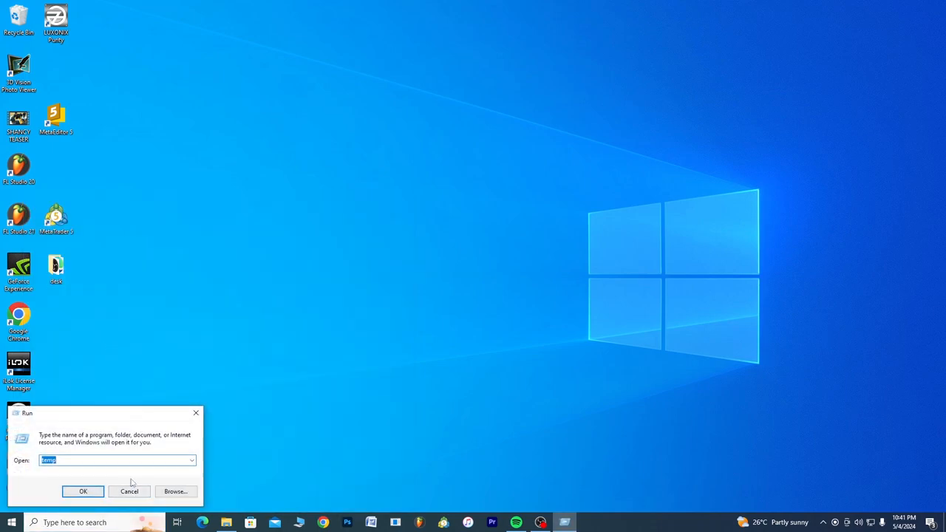
key("Delete")
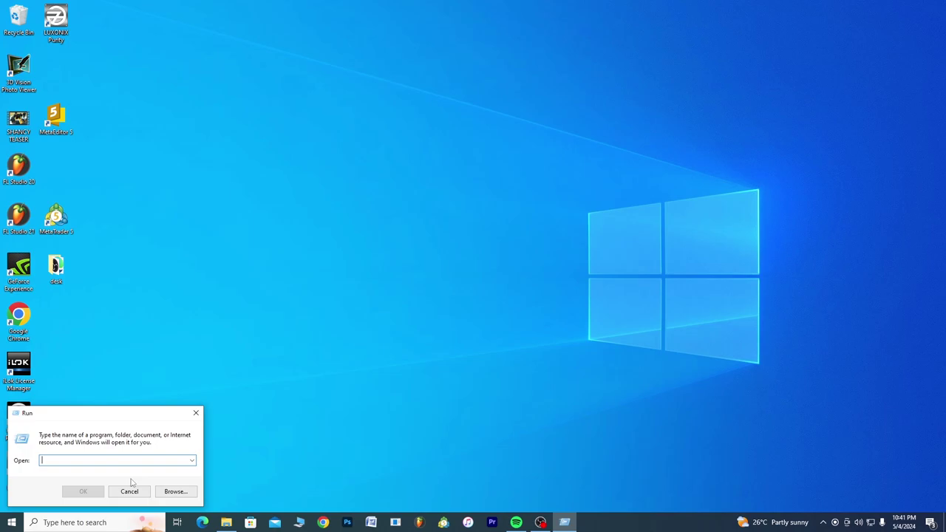
type("#")
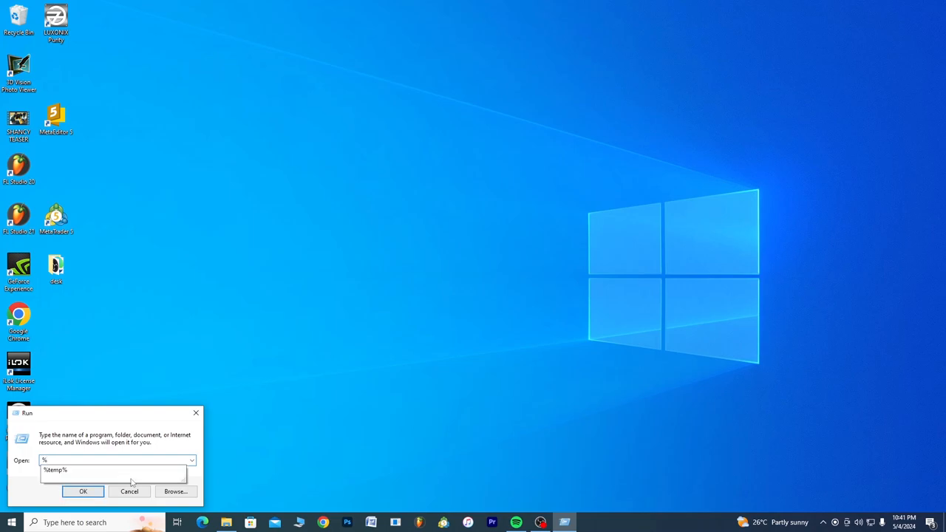
type("te")
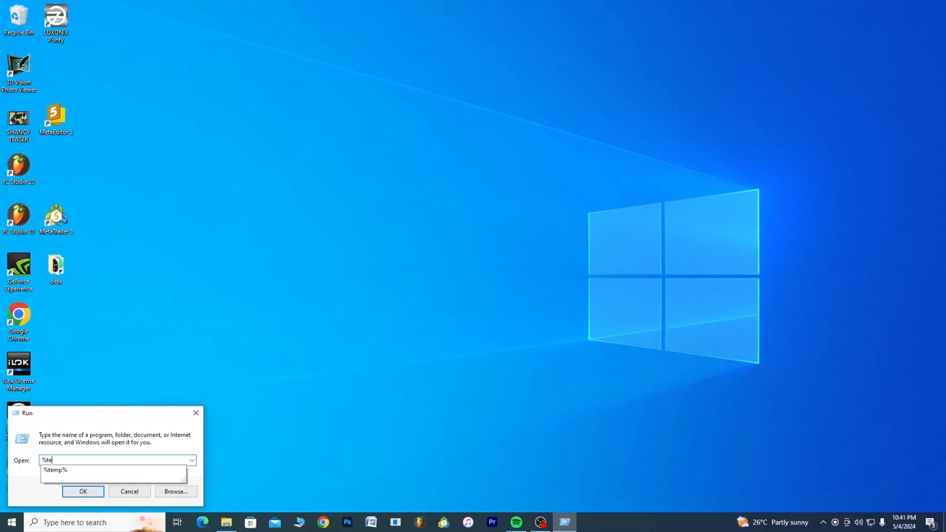
type("mp%")
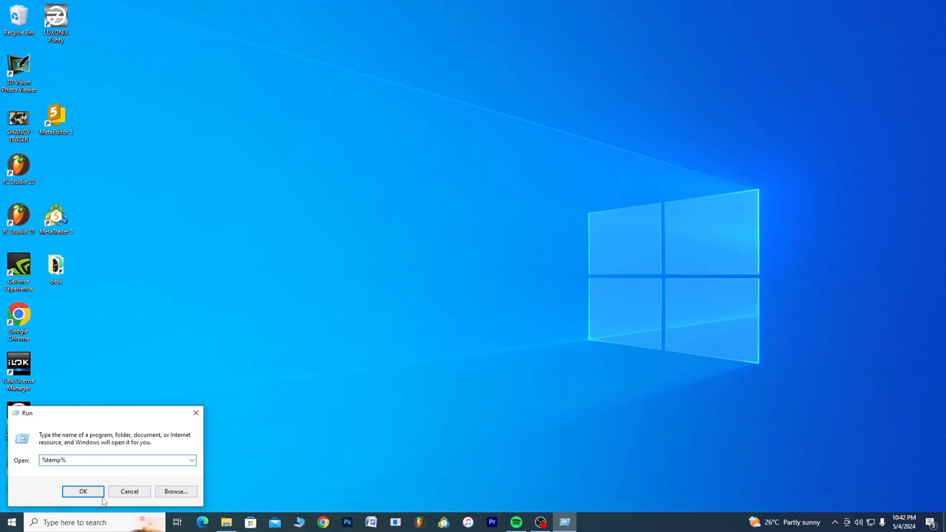
Delete all removable items in the user %temp% folder, granting permission and skipping in-use files, then close it
left_click(83, 491)
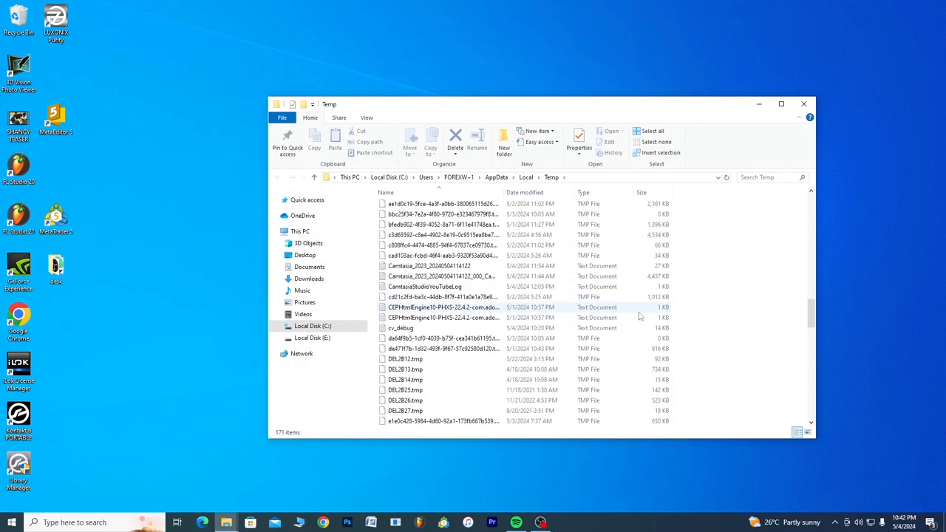
scroll("down", 3)
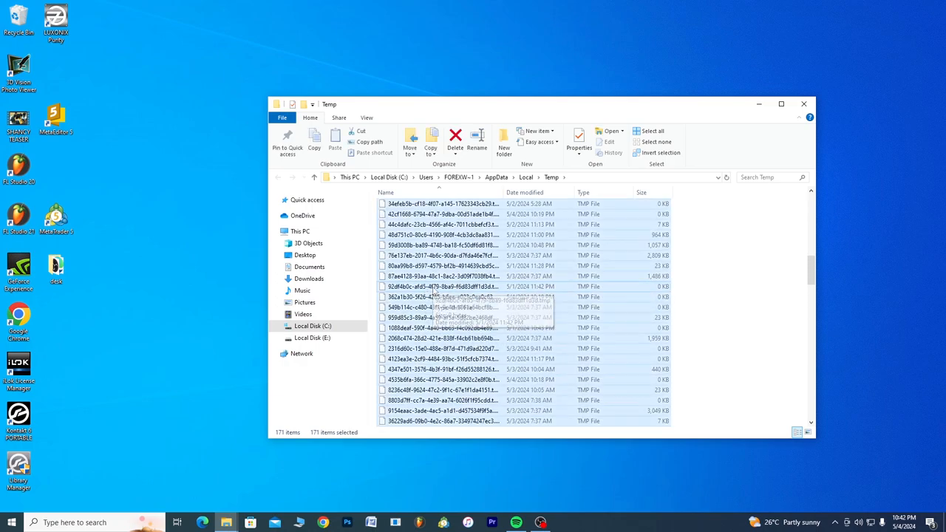
left_click(455, 139)
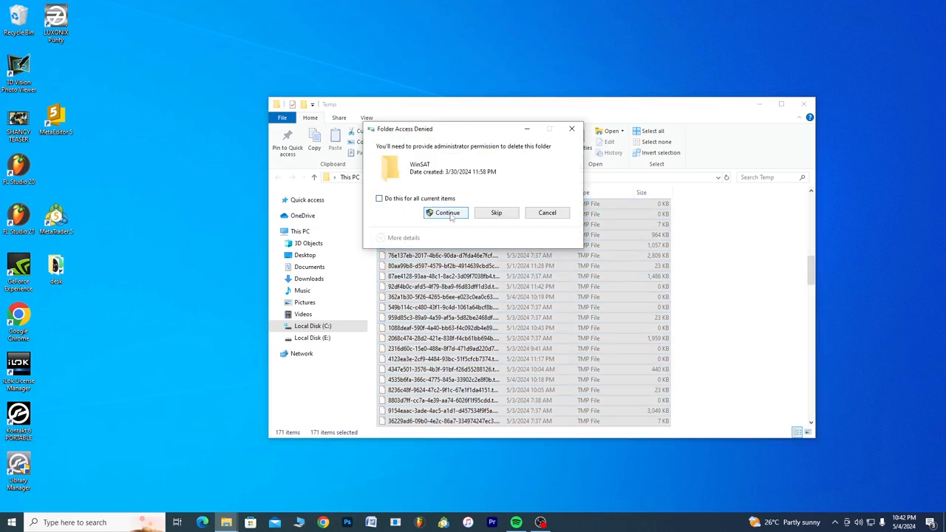
left_click(445, 213)
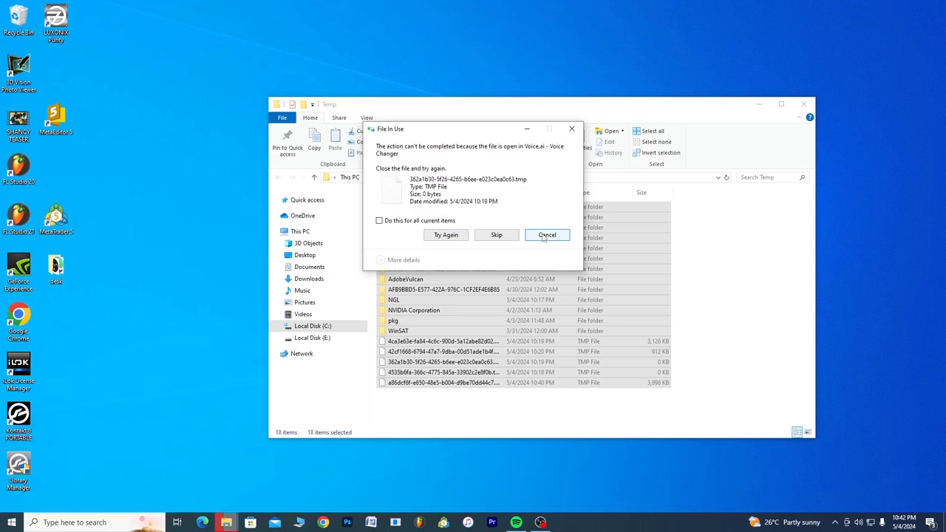
left_click(547, 233)
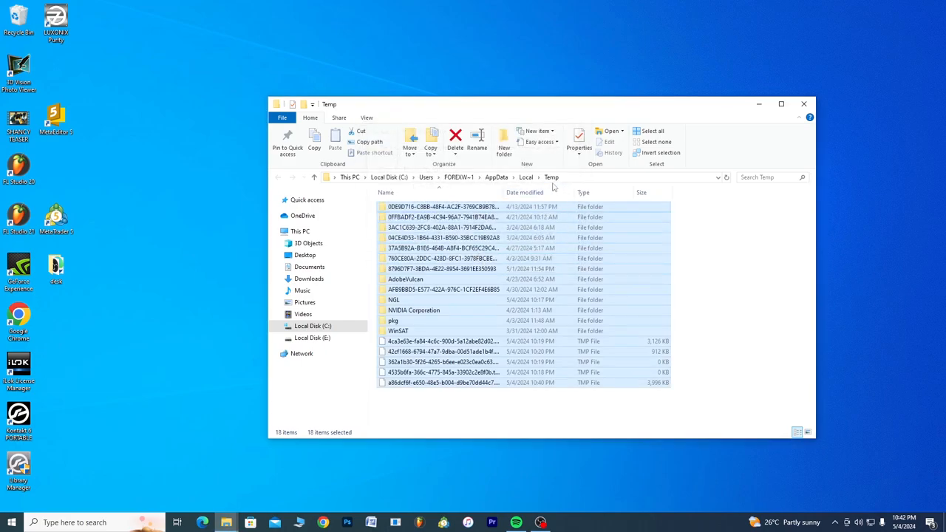
left_click(802, 104)
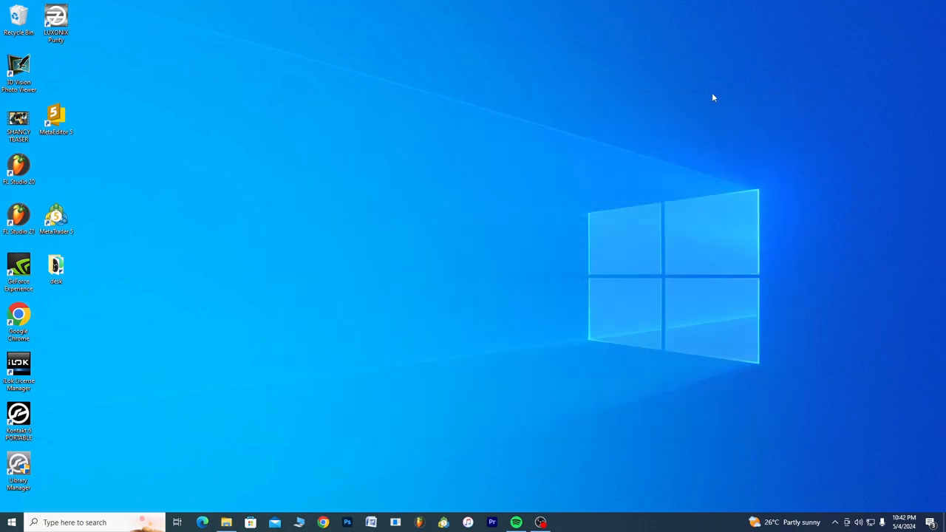
mouse_move(408, 321)
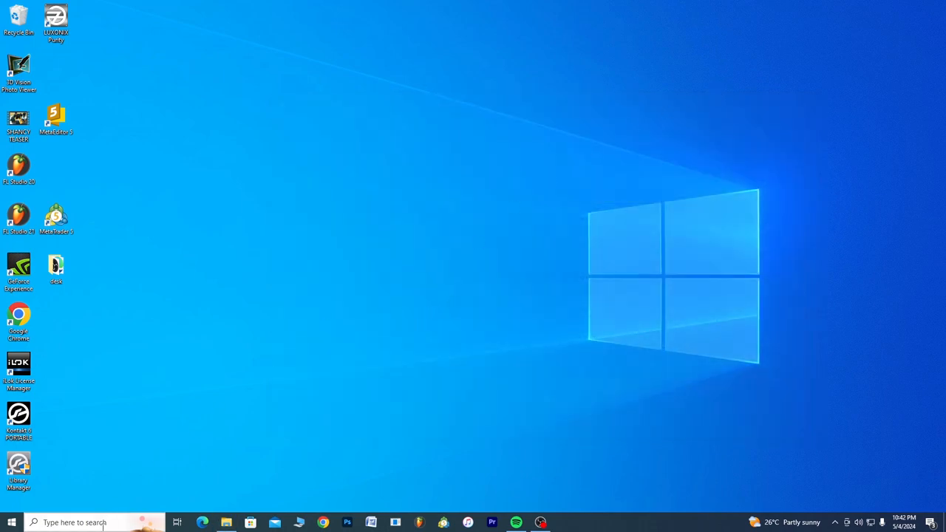
Start a taskbar search for 'disk clean' so Disk Cleanup appears as best match
left_click(89, 522)
type("disk clean")
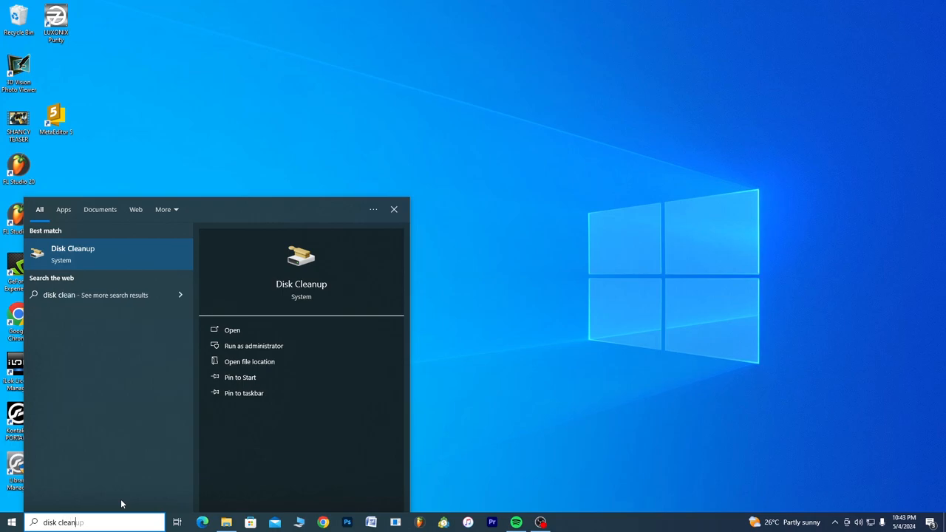
type("up")
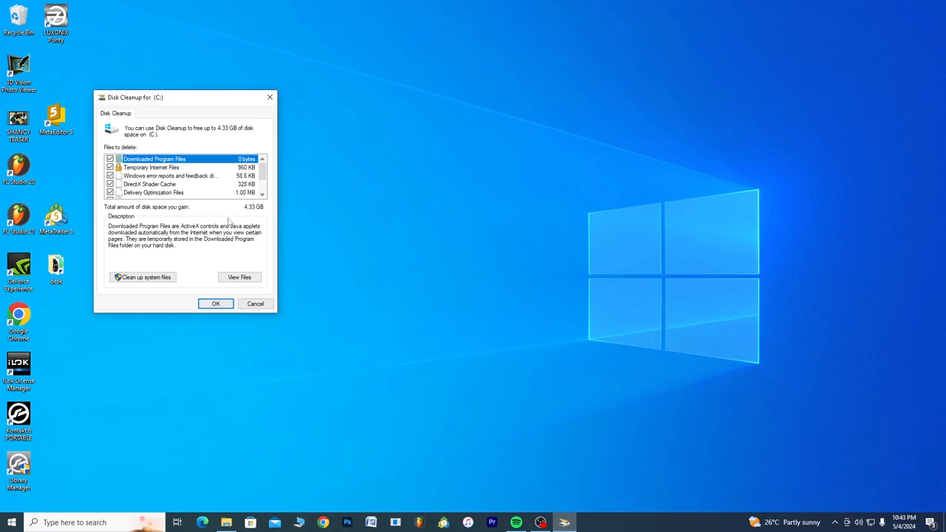
mouse_move(251, 213)
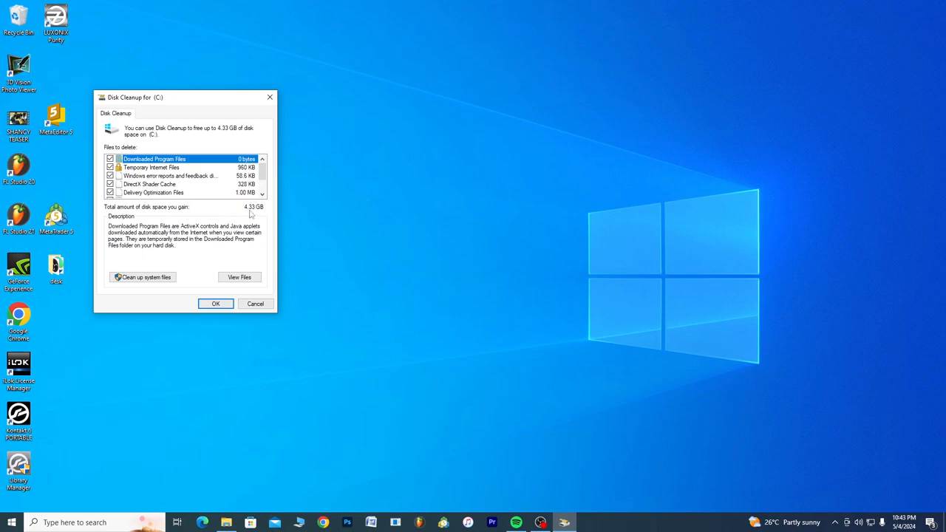
mouse_move(257, 215)
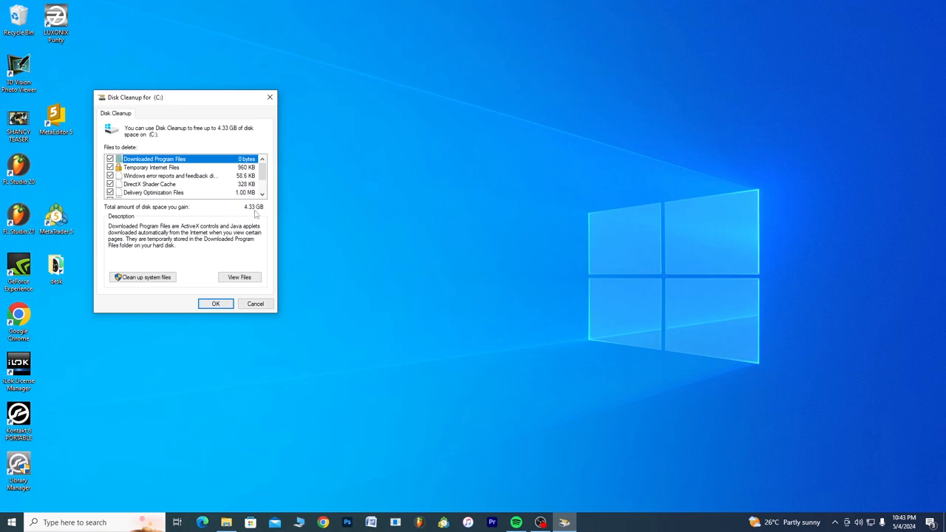
mouse_move(266, 218)
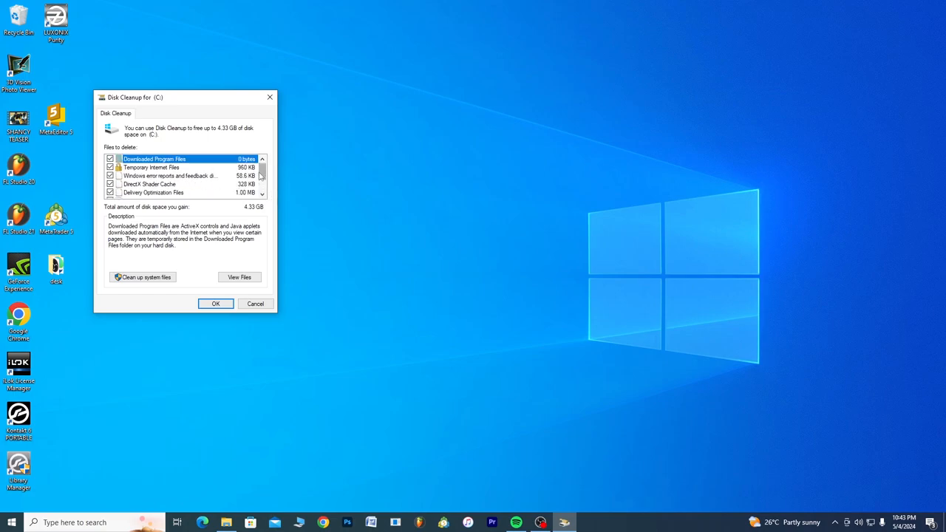
Review the Files to delete list for drive C and confirm permanently deleting the checked categories
scroll("down", 3)
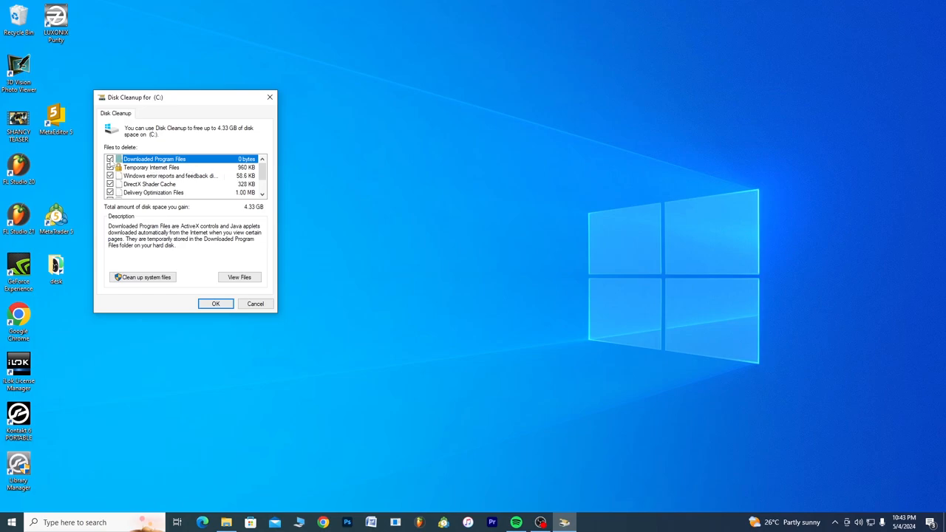
left_click(110, 160)
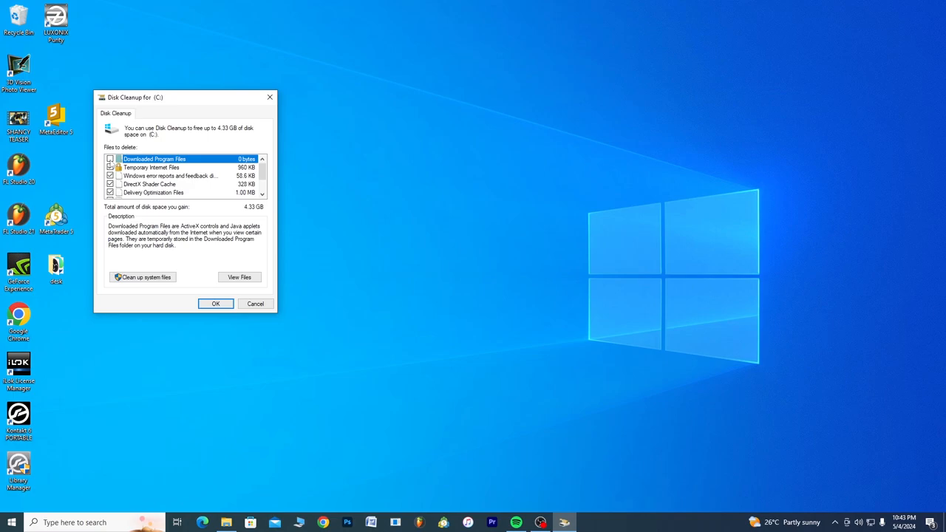
left_click(112, 160)
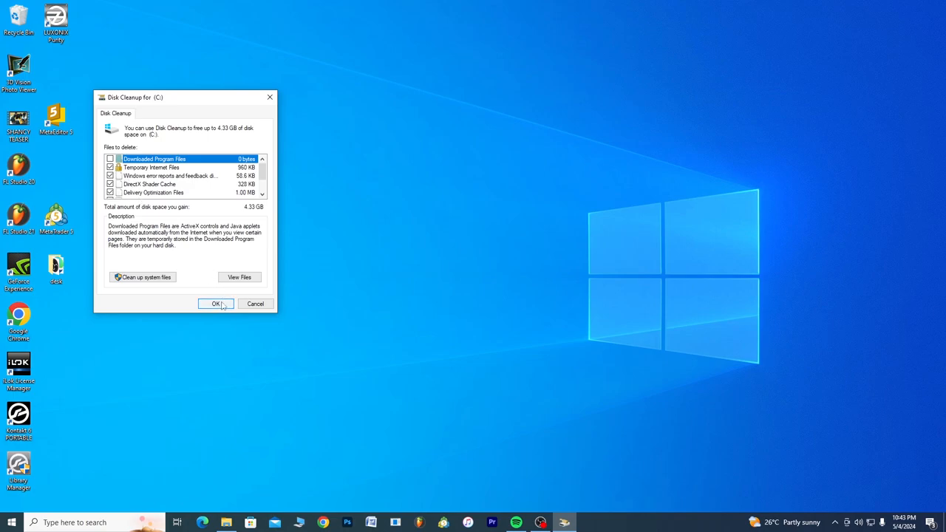
left_click(216, 304)
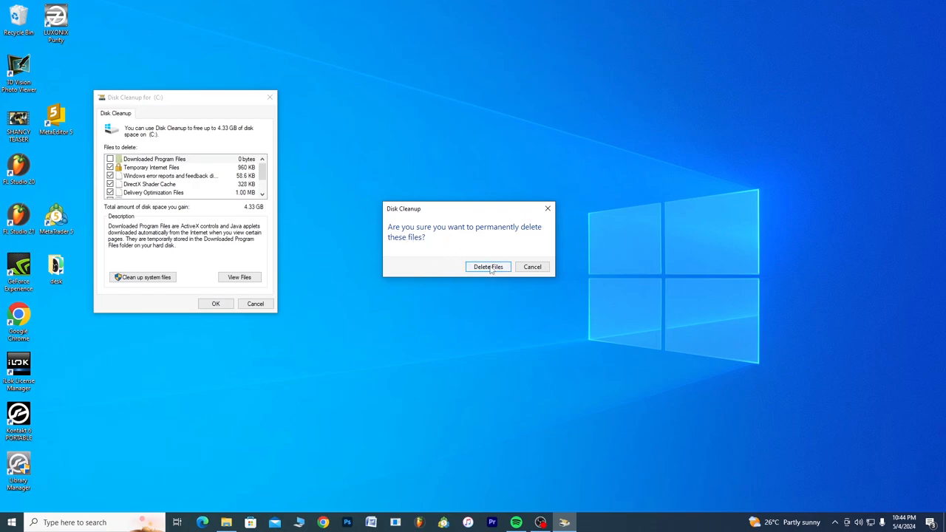
left_click(488, 266)
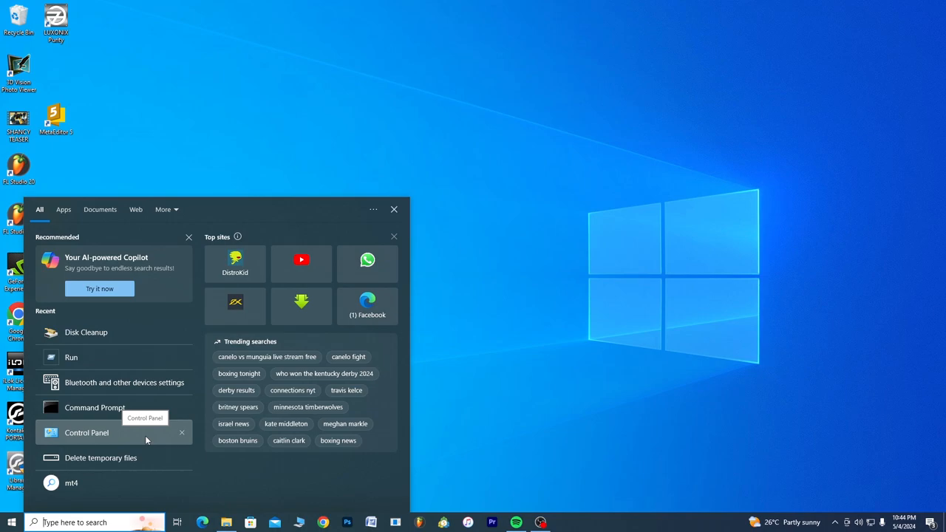
Relaunch Disk Cleanup on drive C and rescan it including system files
left_click(86, 331)
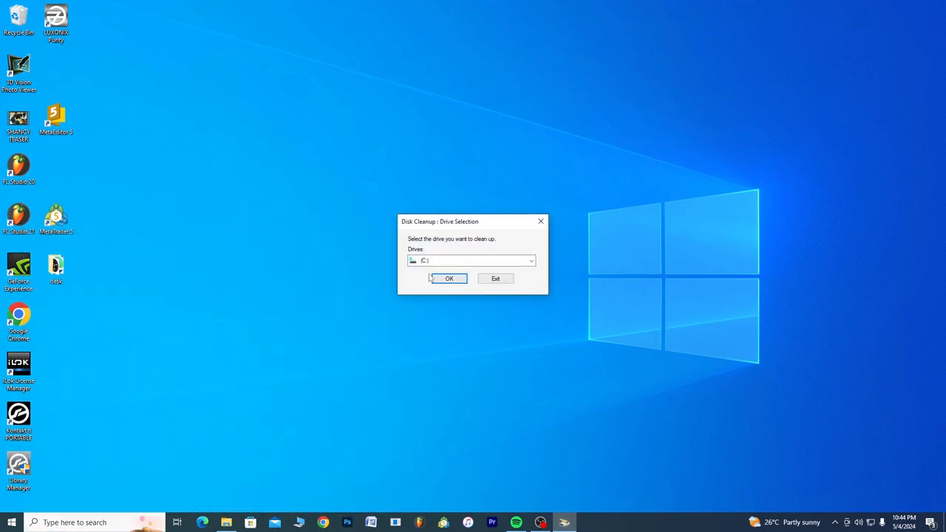
left_click(450, 278)
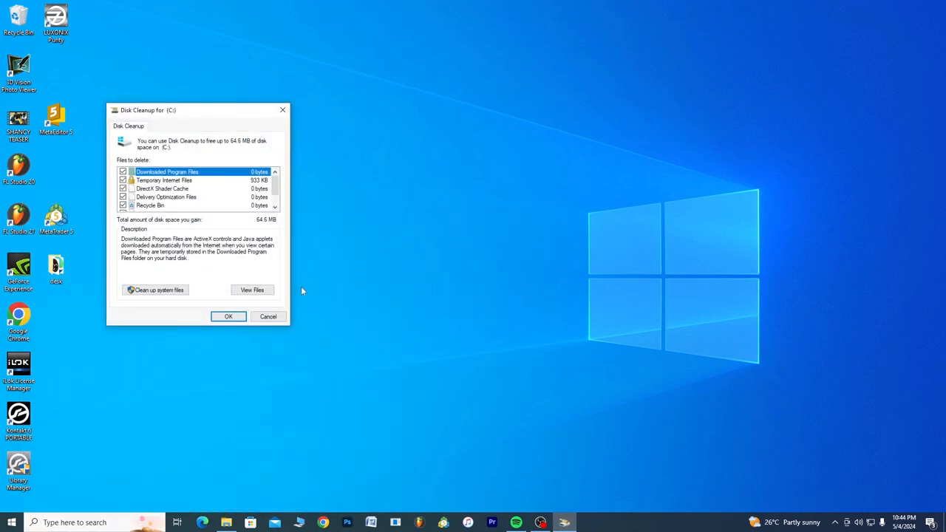
mouse_move(154, 298)
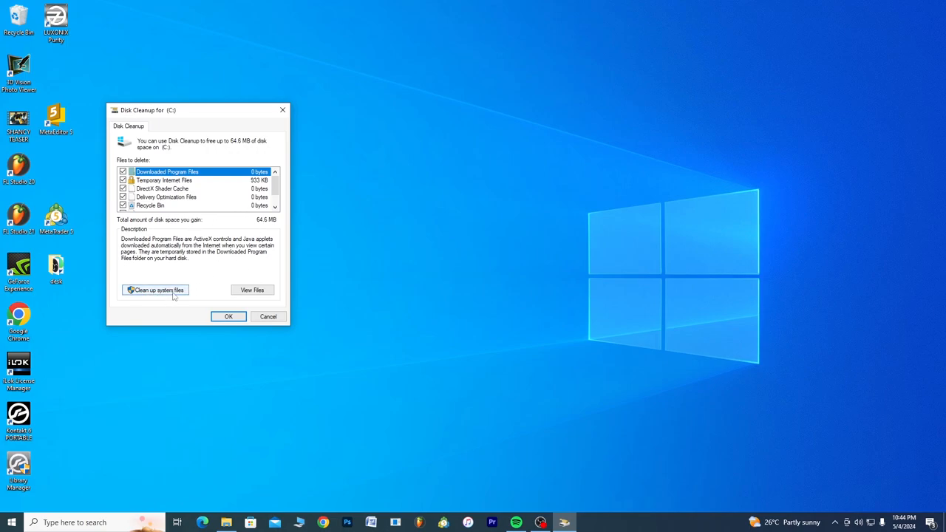
left_click(155, 290)
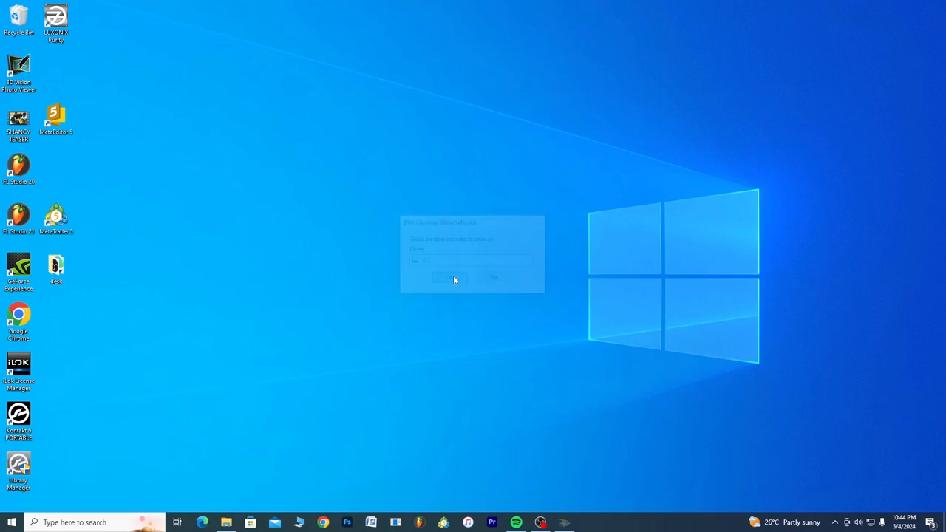
left_click(493, 277)
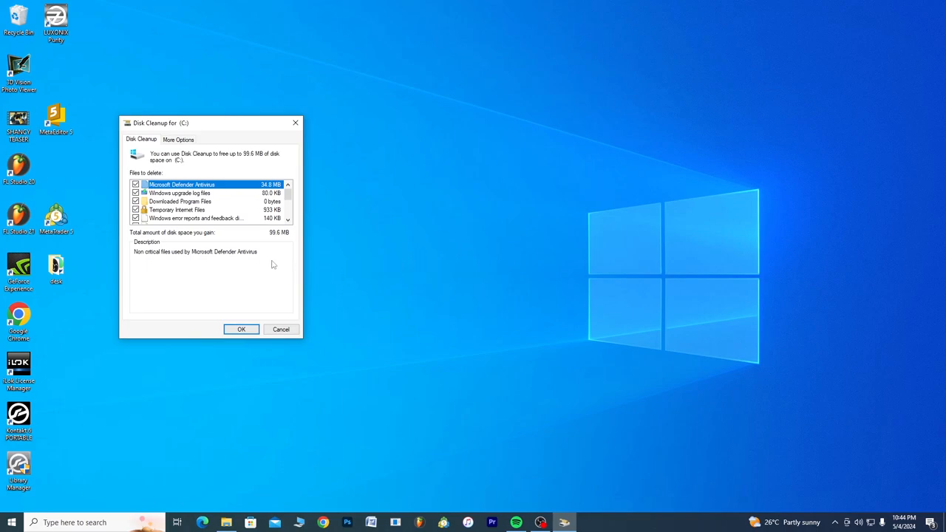
mouse_move(269, 238)
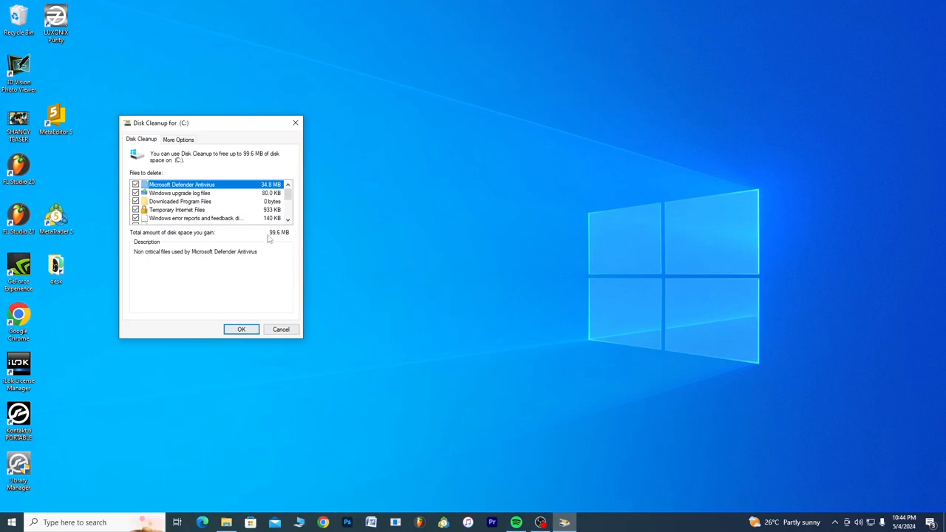
mouse_move(242, 329)
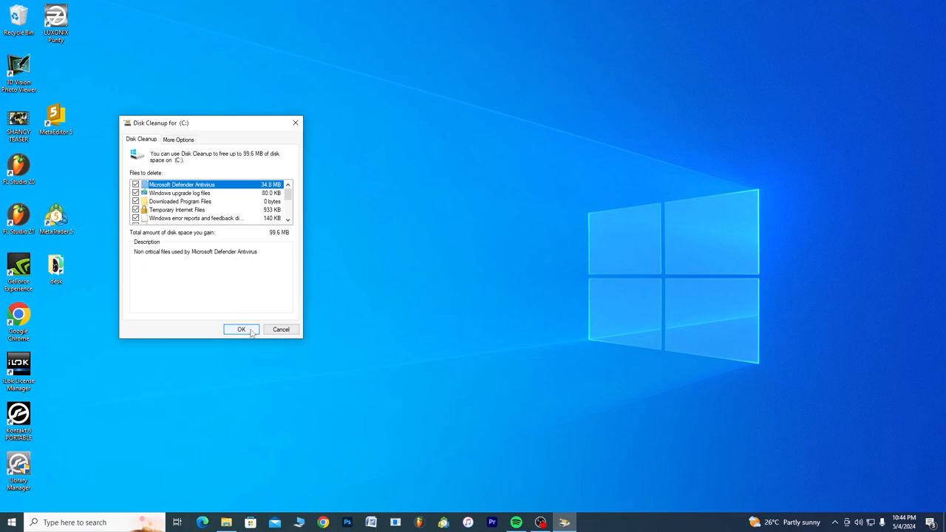
Permanently delete the checked system file categories (59.6 MB) from drive C
left_click(241, 329)
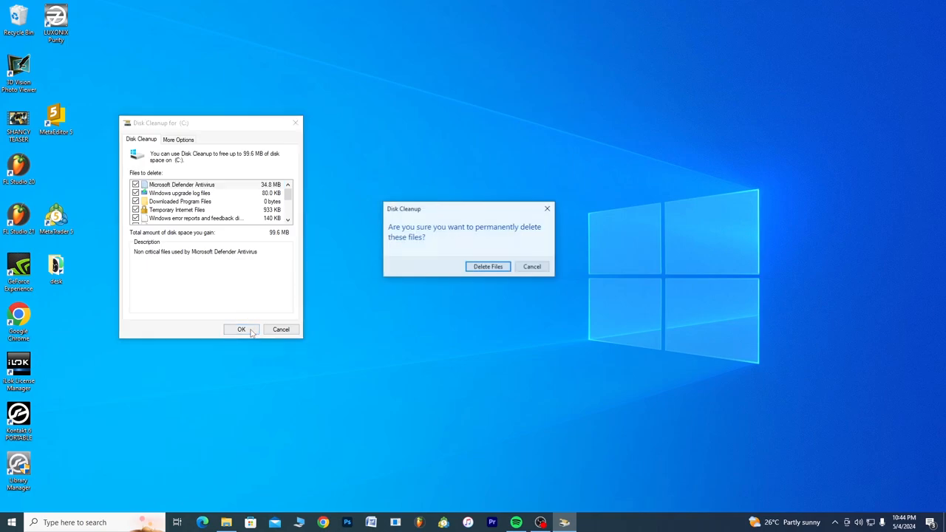
mouse_move(532, 266)
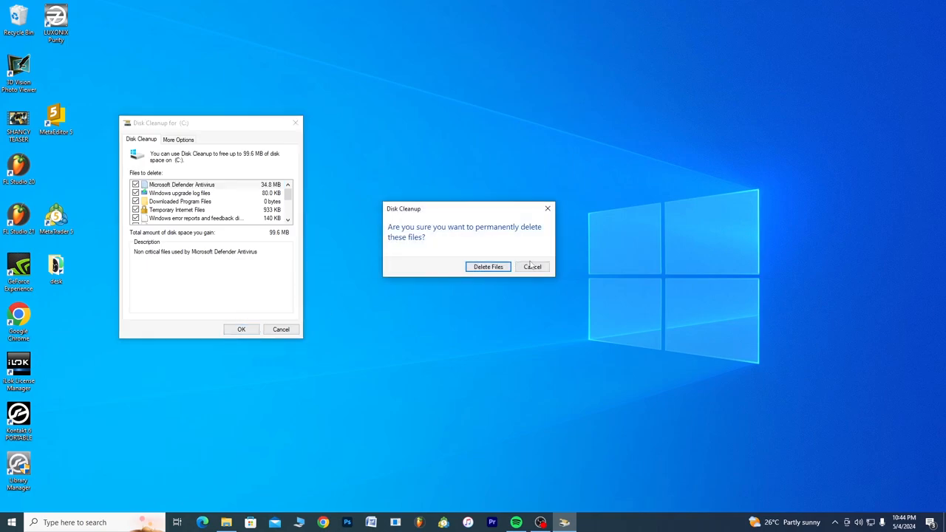
left_click(488, 266)
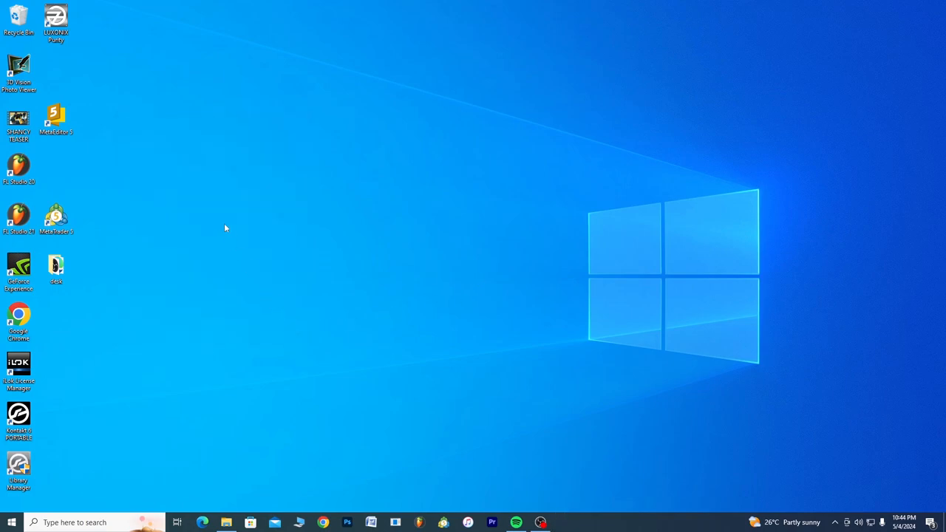
mouse_move(240, 204)
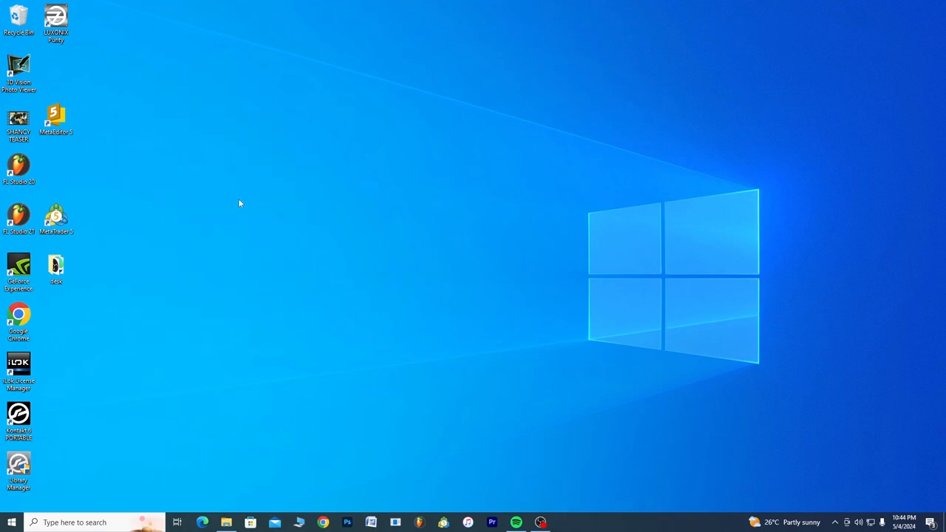